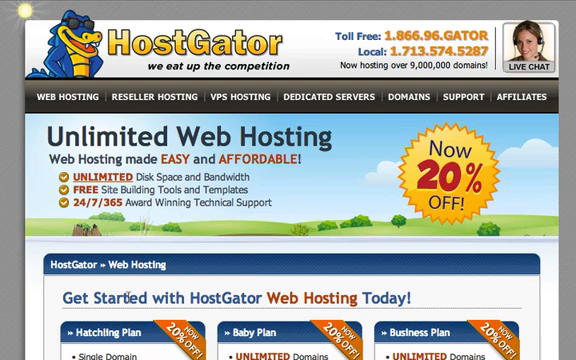
Order the Baby plan with new domain testies12.com on a 1 Month billing cycle.
scroll(down, 3)
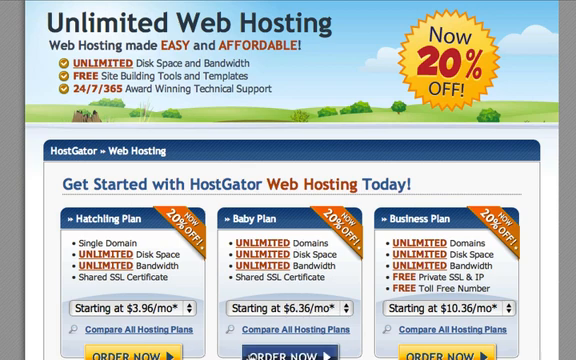
click(288, 348)
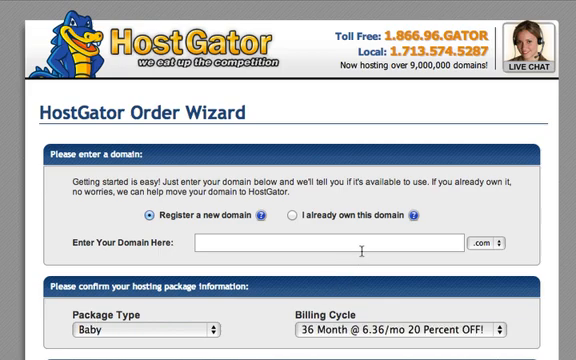
text(testies12)
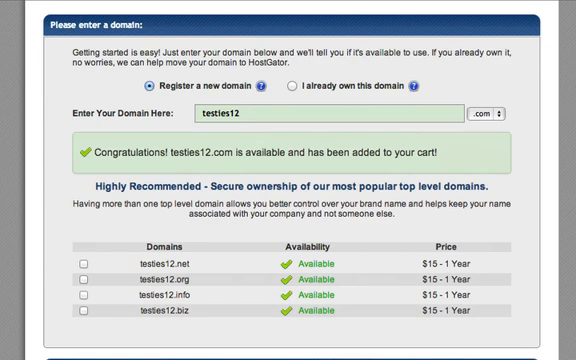
scroll(down, 3)
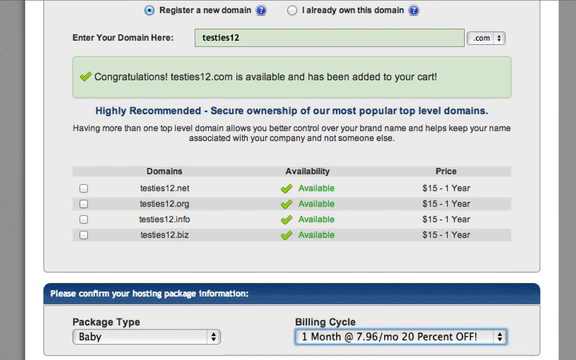
scroll(down, 3)
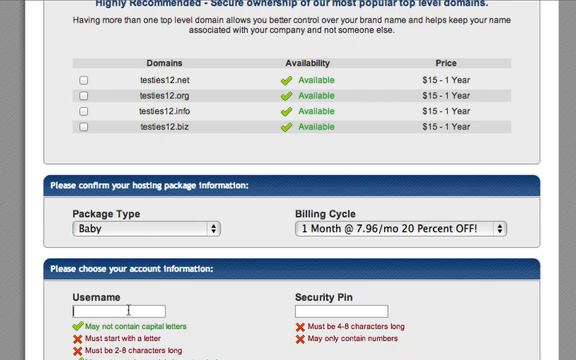
text(mneer)
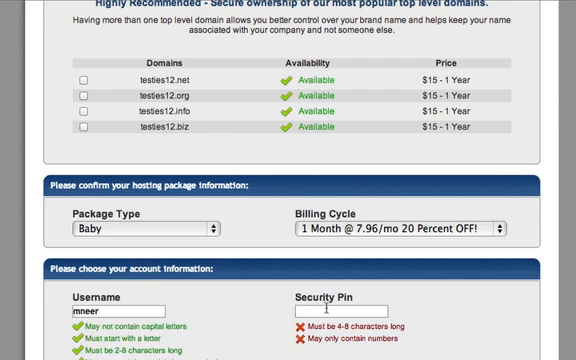
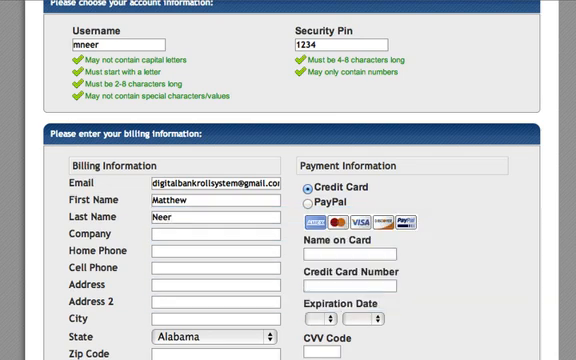
text(Digital Bankroll)
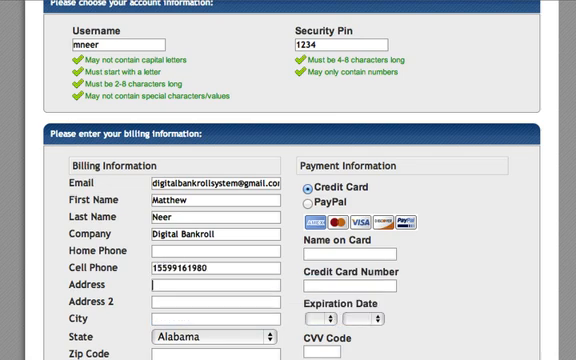
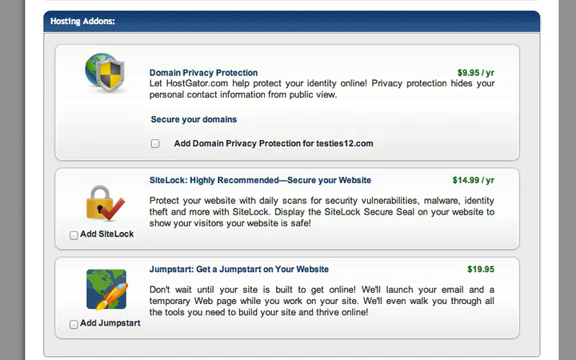
Validate the DIGITALBANKROLL coupon for 25% off, total due $22.46.
scroll(down, 3)
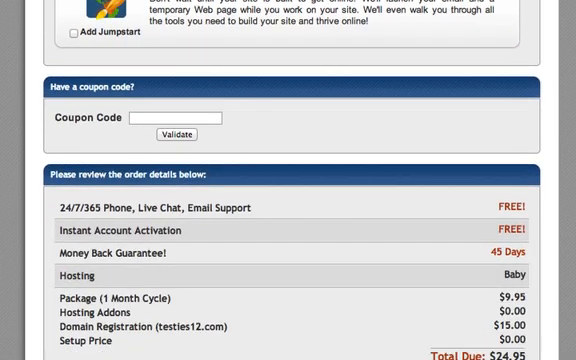
scroll(down, 3)
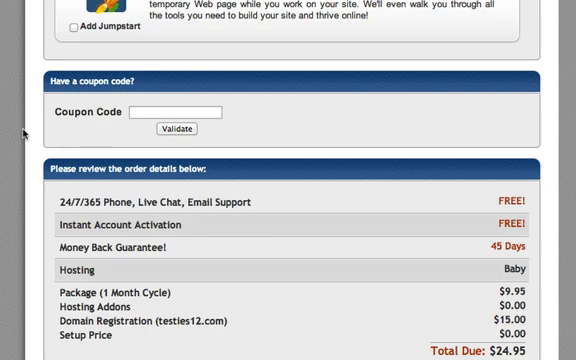
text(digitalbankroll)
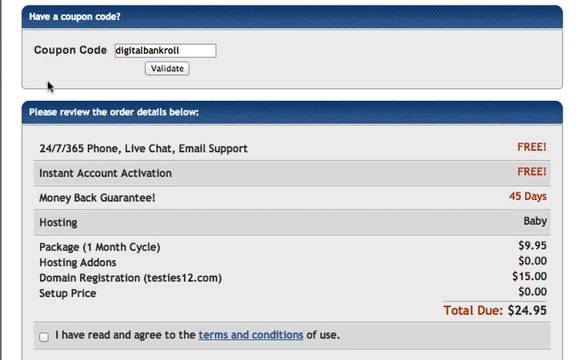
click(170, 70)
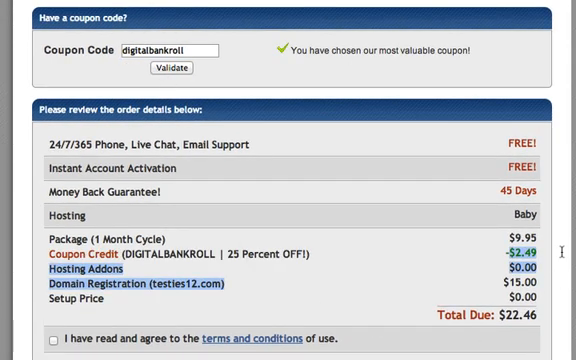
scroll(down, 3)
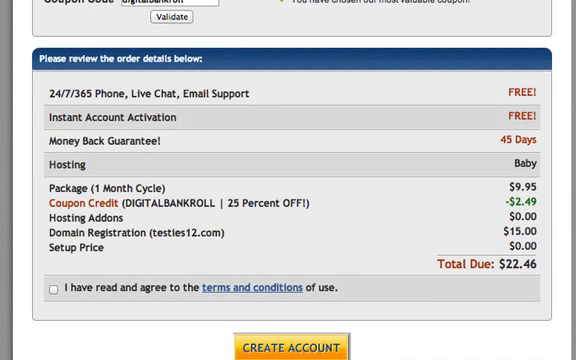
Create the account, then select the password in the HostGator Account Info email.
click(56, 288)
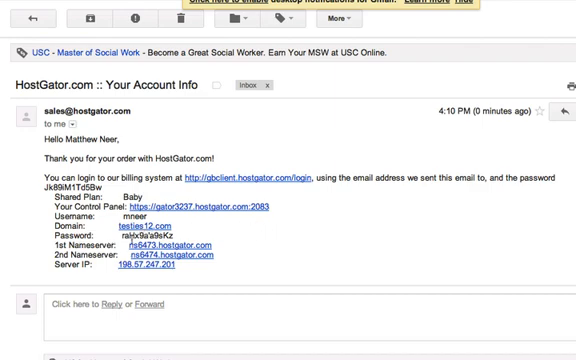
mouse_move(168, 212)
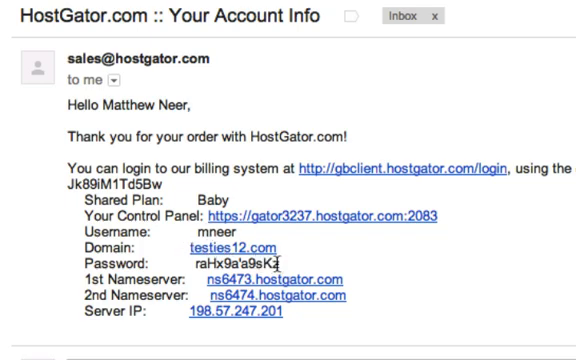
double_click(230, 264)
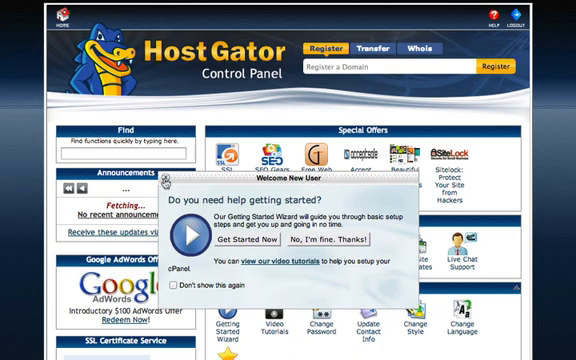
Dismiss the cPanel welcome prompt and bring Software/Services with Fantastico De Luxe into view.
click(310, 244)
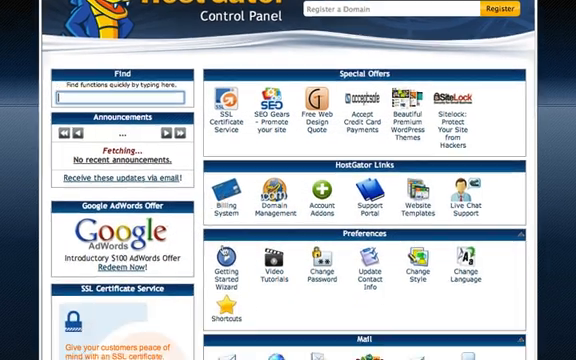
scroll(down, 3)
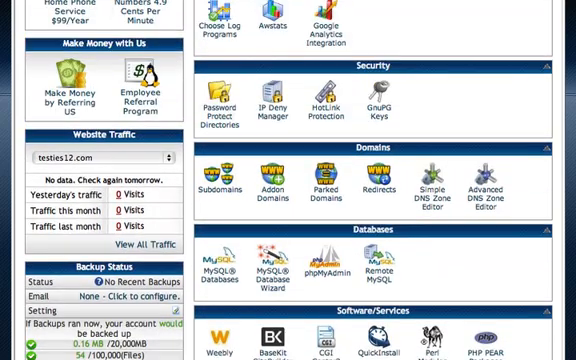
scroll(down, 3)
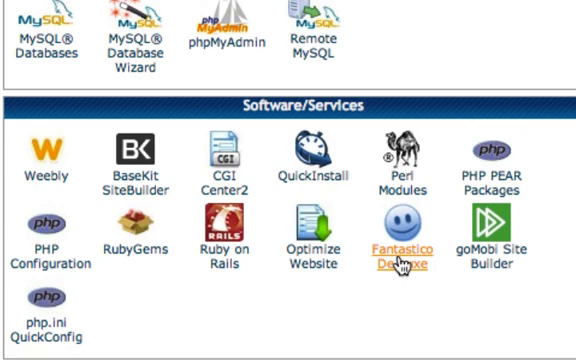
In Fantastico, set up WordPress on testies12.com root with admin mneer, password and nickname Matthew Neer.
click(408, 248)
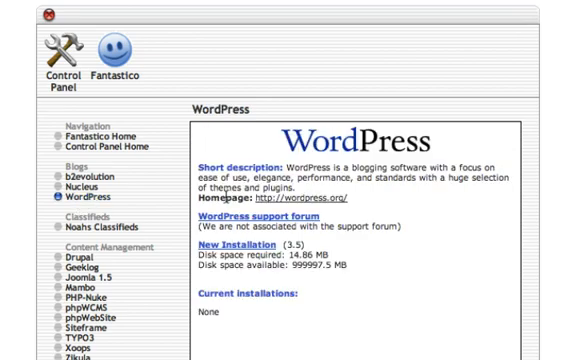
scroll(down, 3)
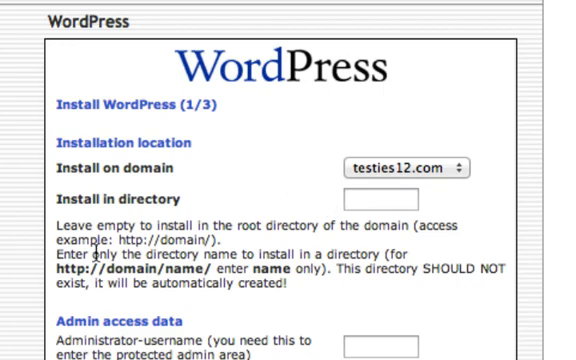
click(384, 346)
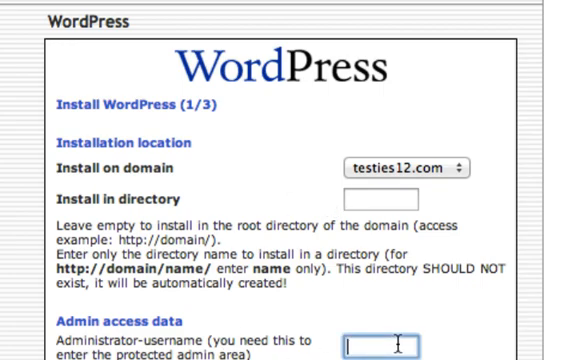
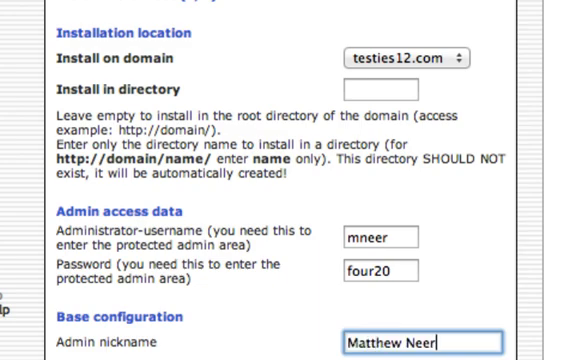
scroll(down, 3)
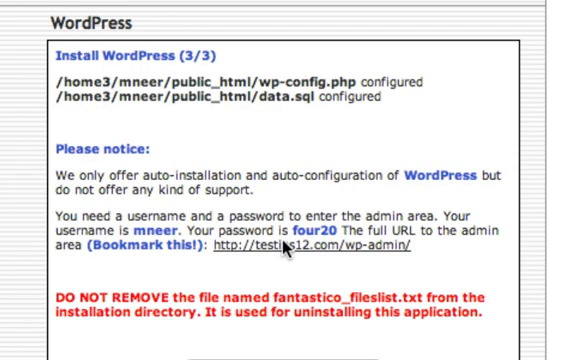
Finish the WordPress installation and start entering an email address to receive the details.
scroll(down, 3)
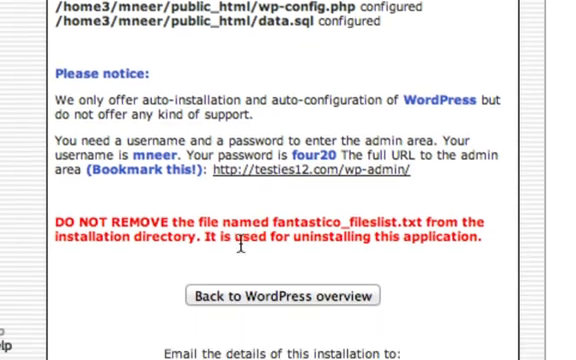
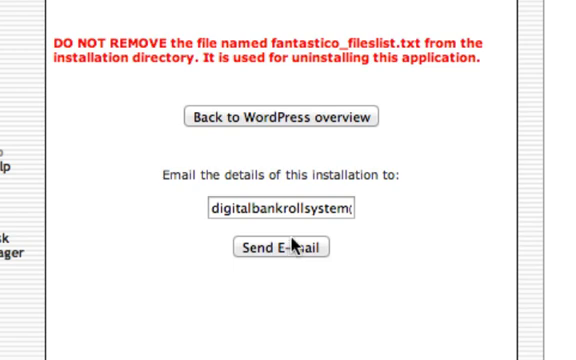
mouse_move(156, 160)
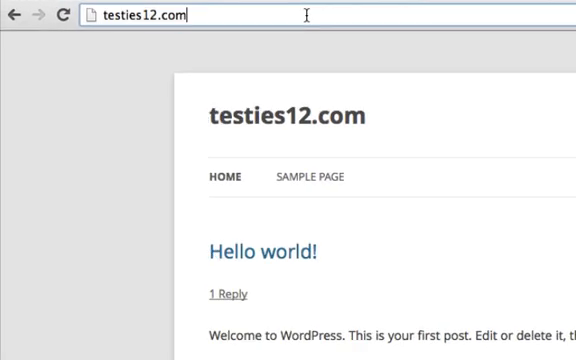
Log in to testies12.com/wp-admin with the admin username and password.
text(/wp-admin)
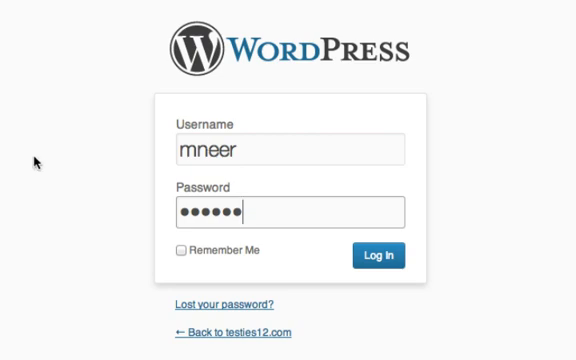
click(378, 256)
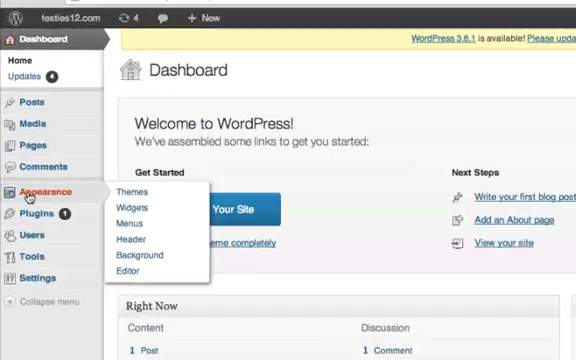
Go to Appearance > Themes and reach the Install Themes feature filter page.
click(124, 192)
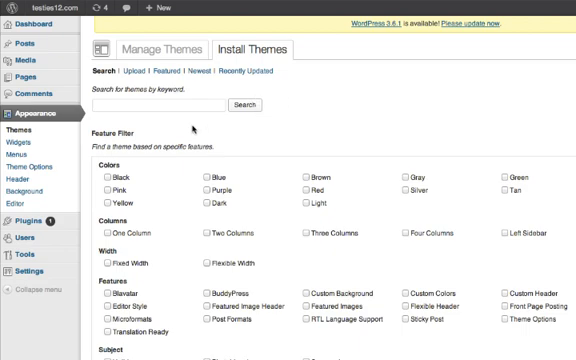
mouse_move(276, 112)
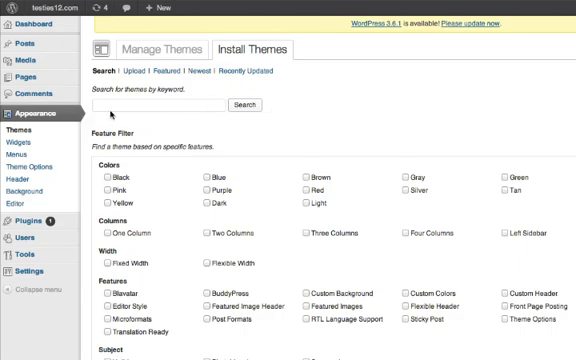
mouse_move(22, 44)
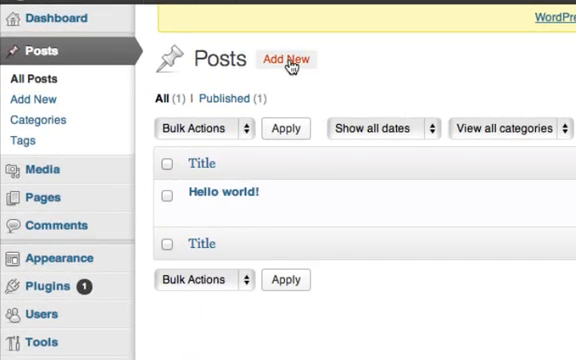
Start a new post titled 'Welcome To My Awesome Blog' with a 'how ya doin' greeting.
click(288, 60)
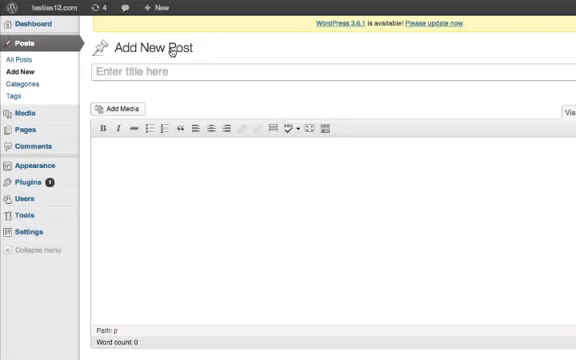
text(Welcome To My A)
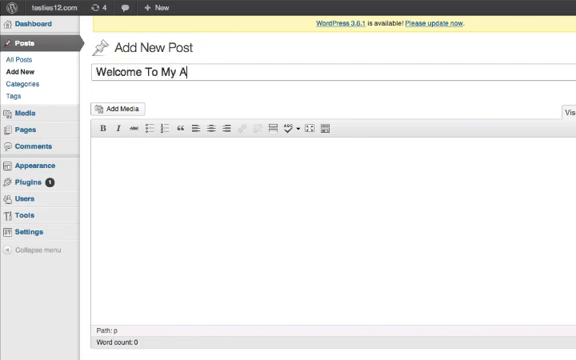
text(wesome Blog)
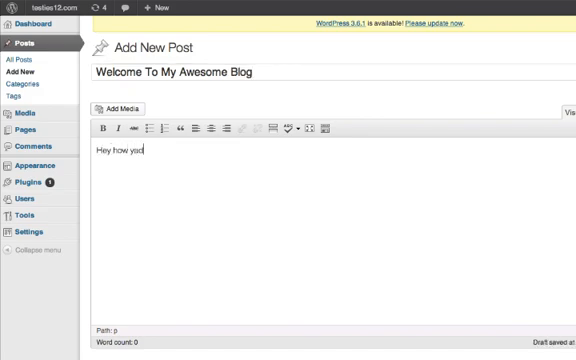
text(ya doin)
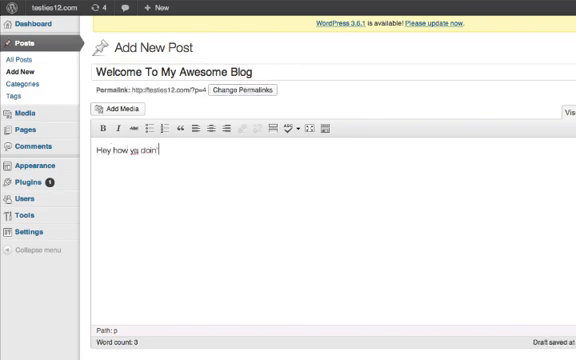
text('.)
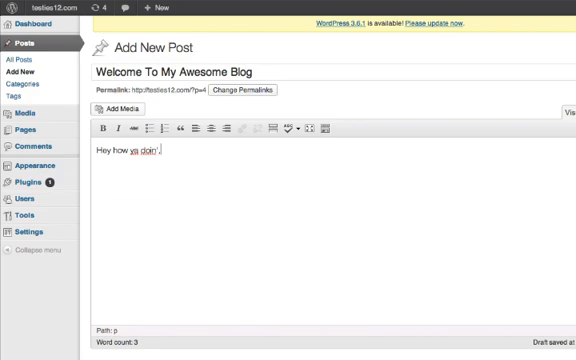
Write body paragraphs: first blog post ever, hope you enjoy future stuff, check back for more.
text(This is my firs)
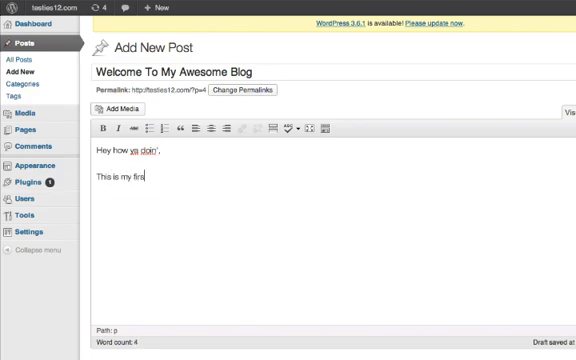
text(blog post ever!)
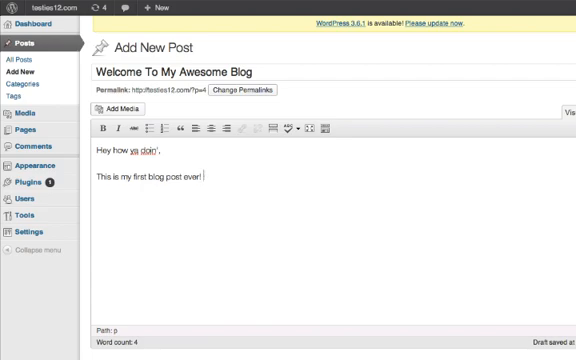
text(I hope that you enjoy reading my)
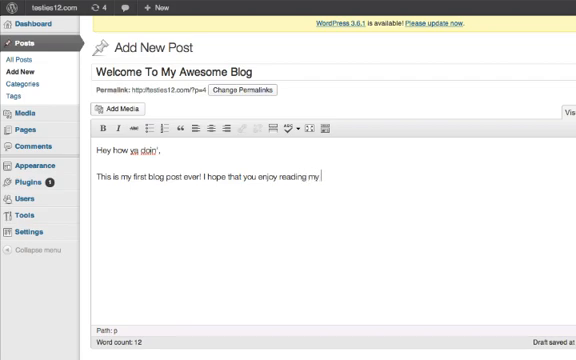
text(future stuff.)
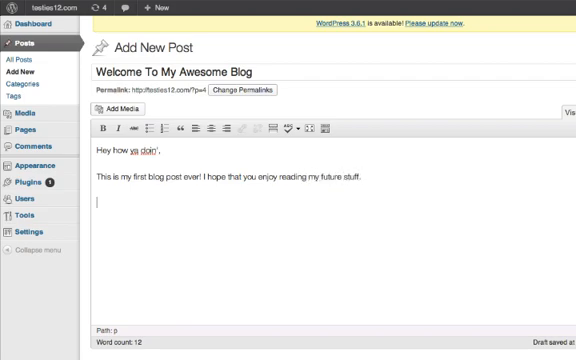
text(Be sure to check back soon,)
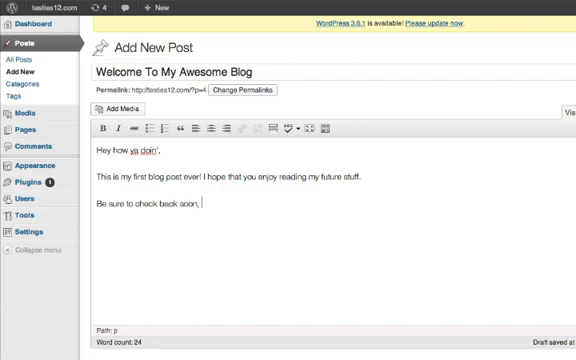
text(for more!)
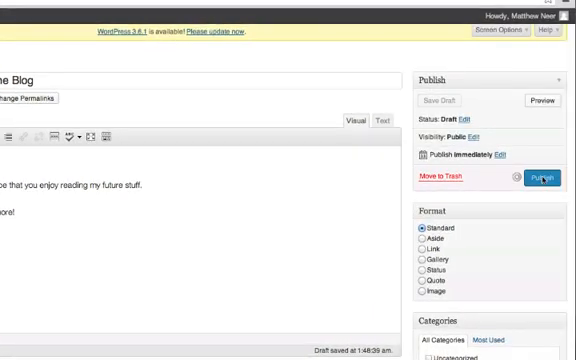
Publish 'Welcome To My Awesome Blog' and view it above Hello world! on the front page.
click(544, 180)
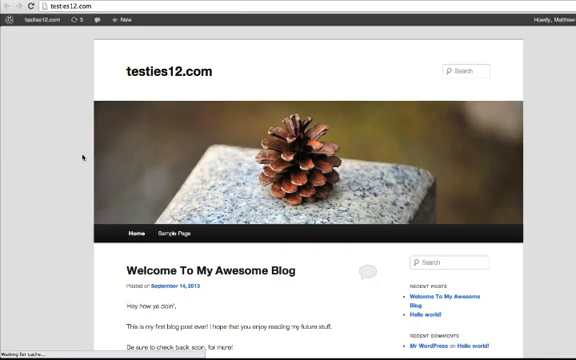
scroll(down, 3)
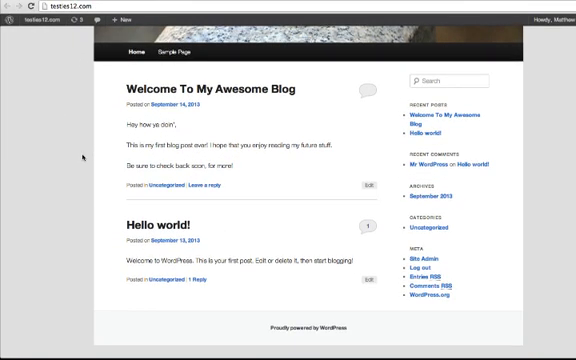